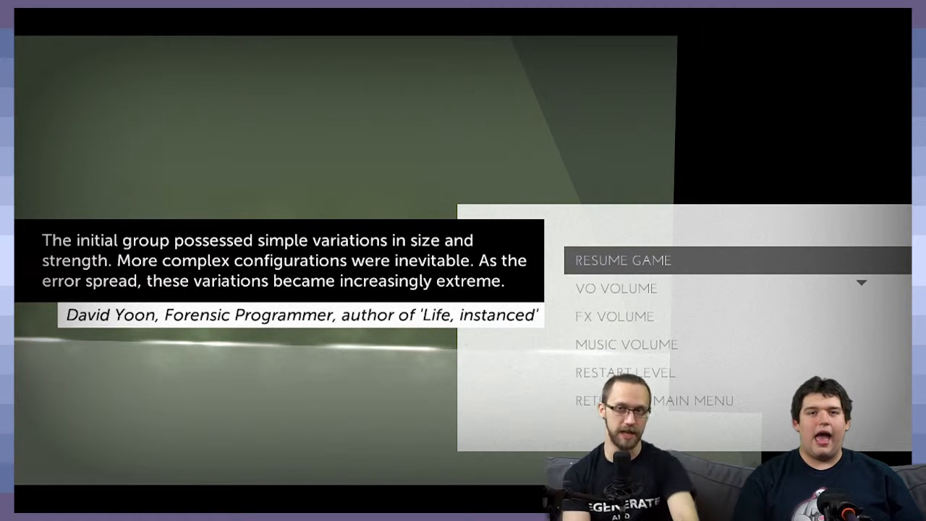
pyautogui.click(622, 260)
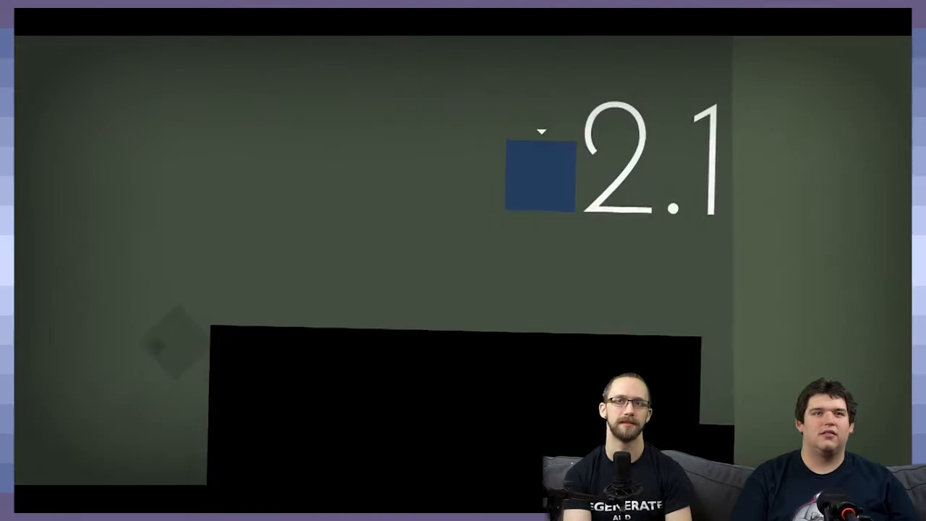